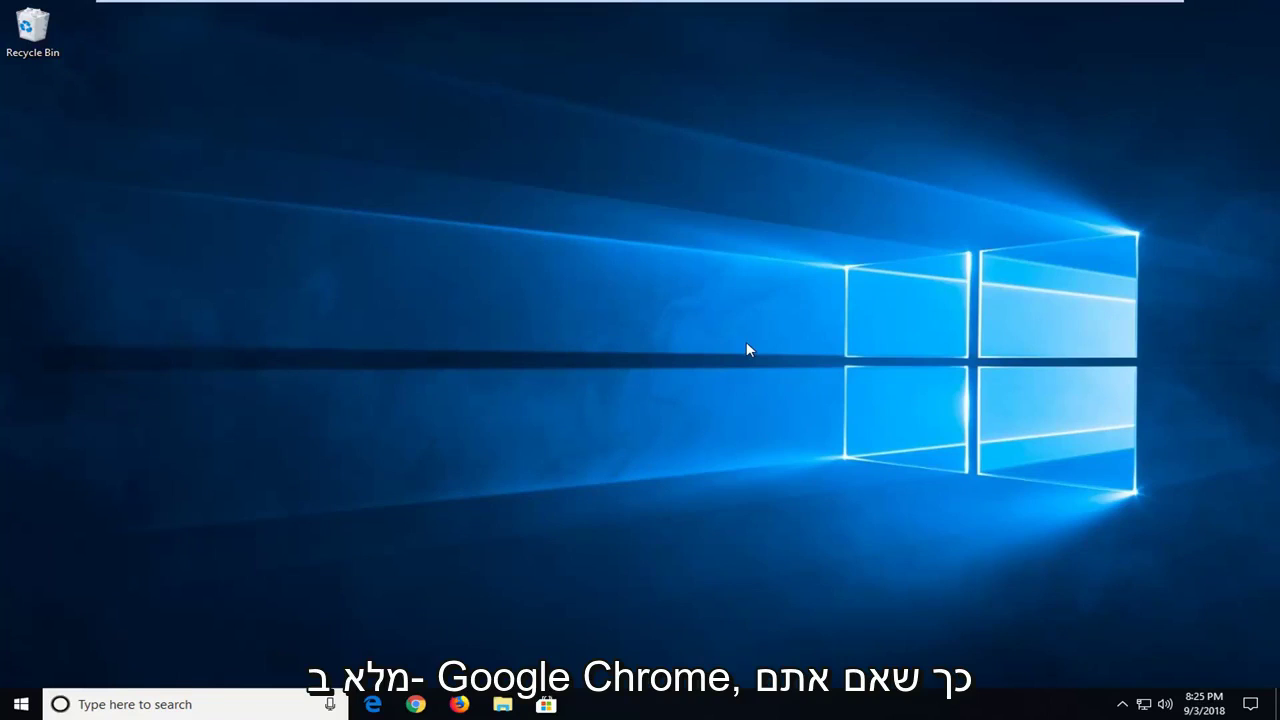
mouse_move(991, 165)
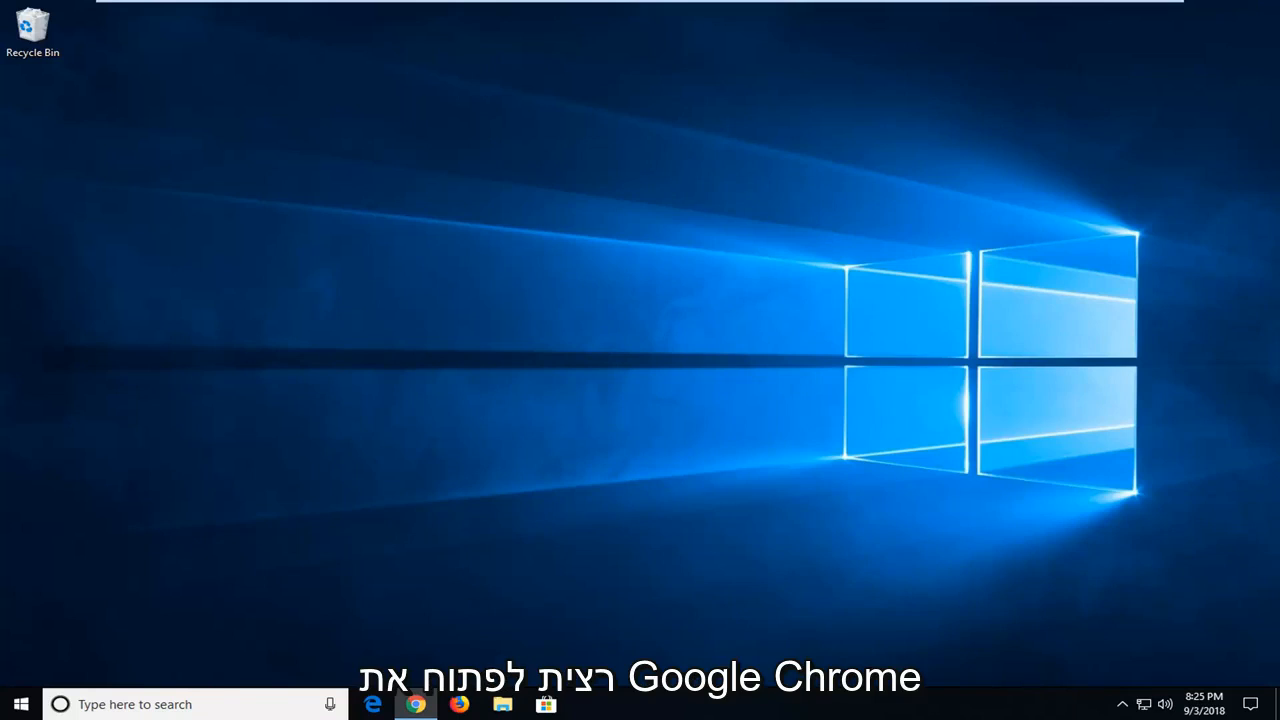
Launch Google Chrome from the taskbar so the Google homepage appears
left_click(415, 705)
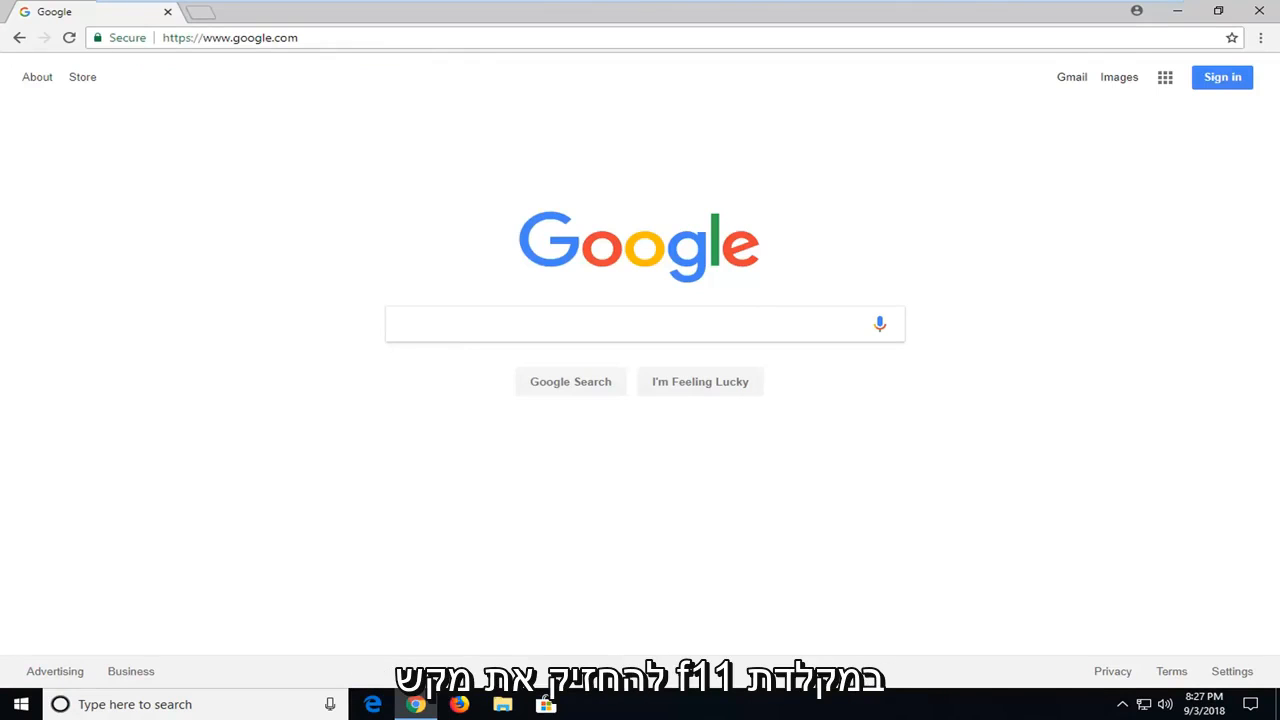
key("F11")
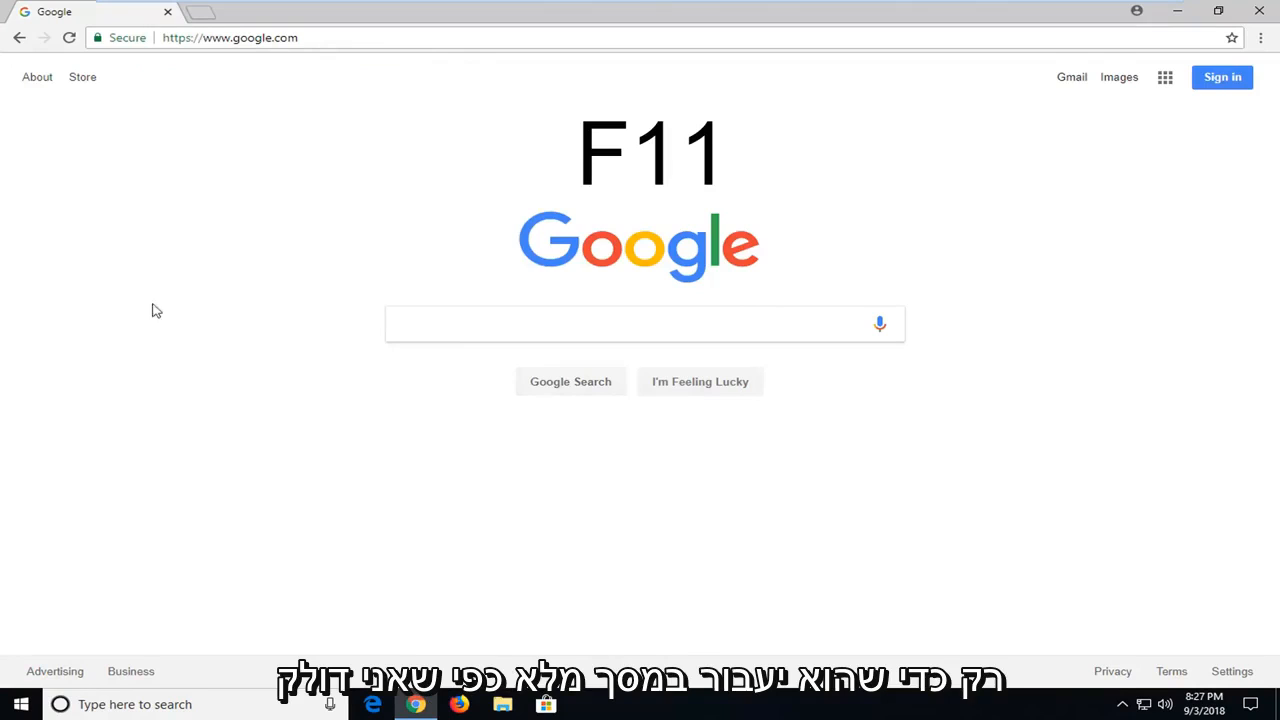
key("F11")
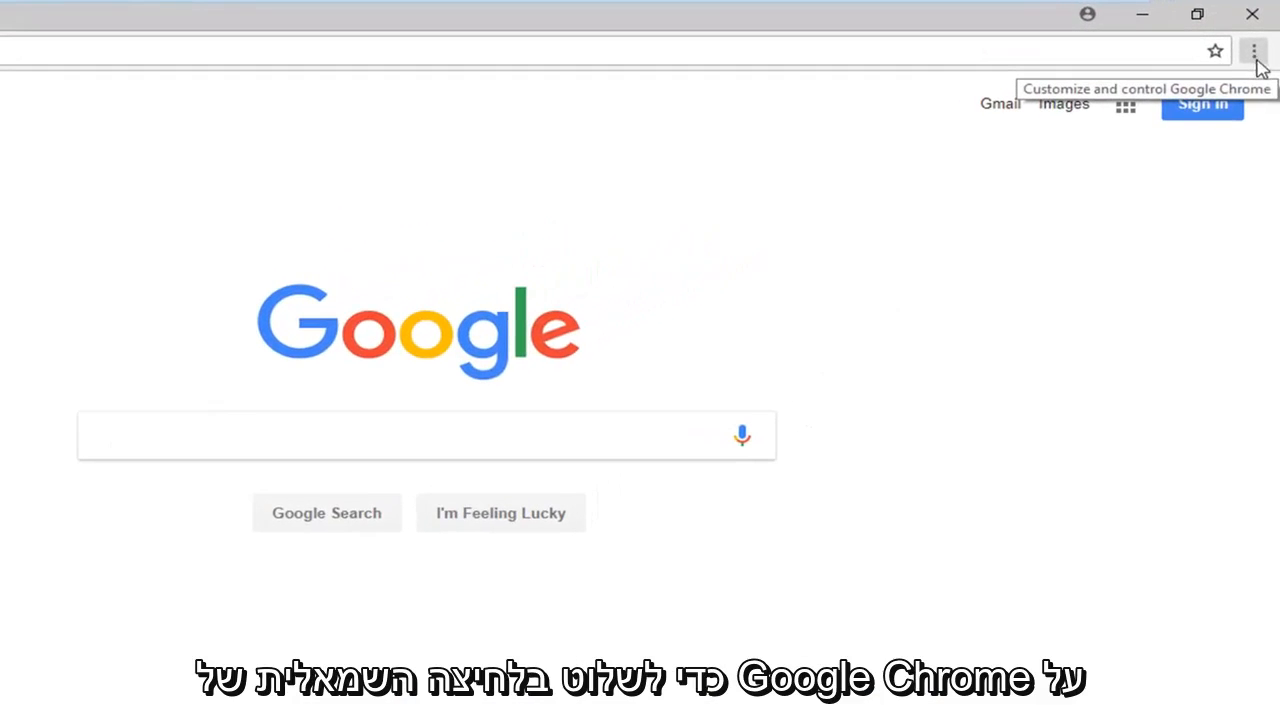
Enter full screen from the three-dot menu's Zoom row, hiding tabs and address bar
left_click(1255, 50)
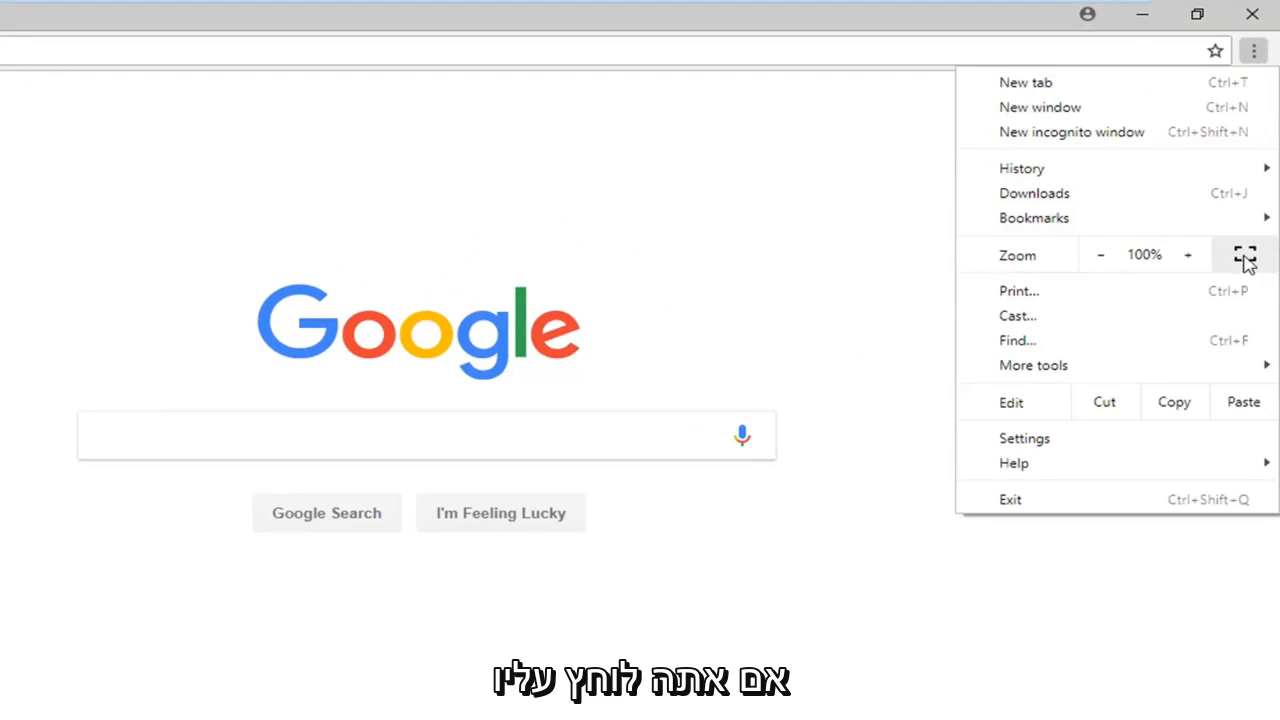
left_click(1247, 257)
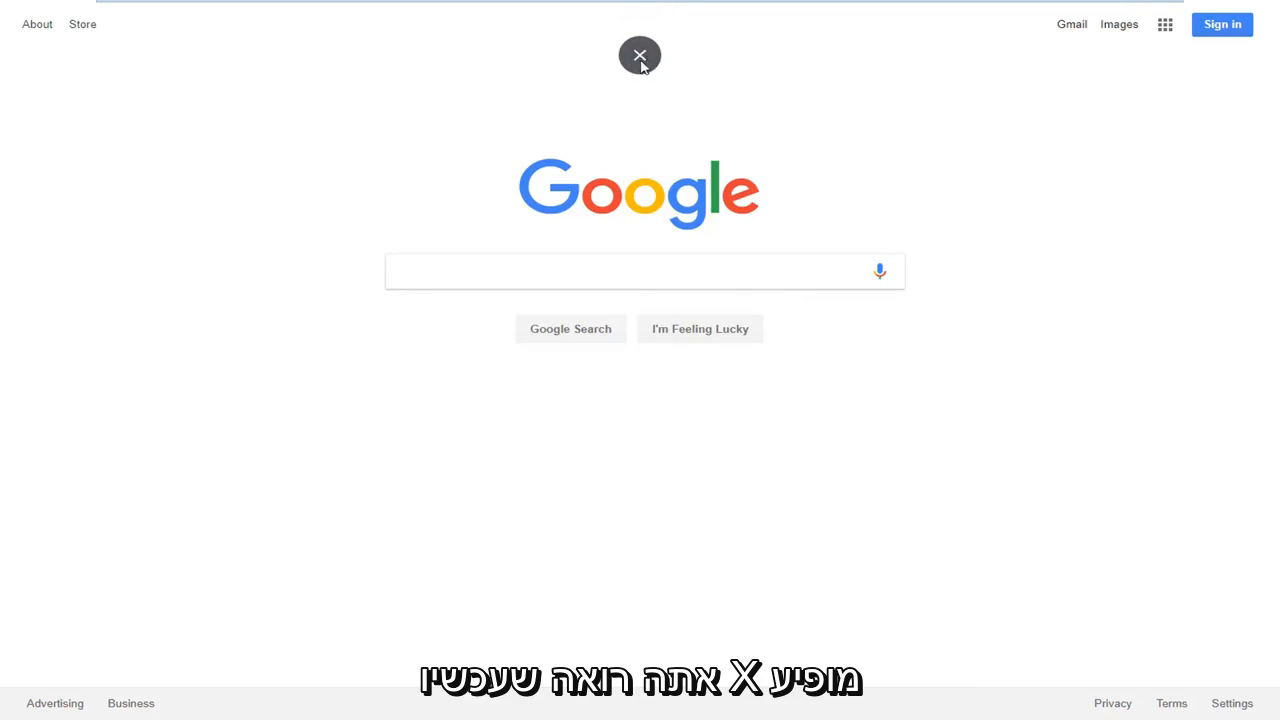
Exit full screen with the top-of-screen X button, restoring the normal window
left_click(640, 55)
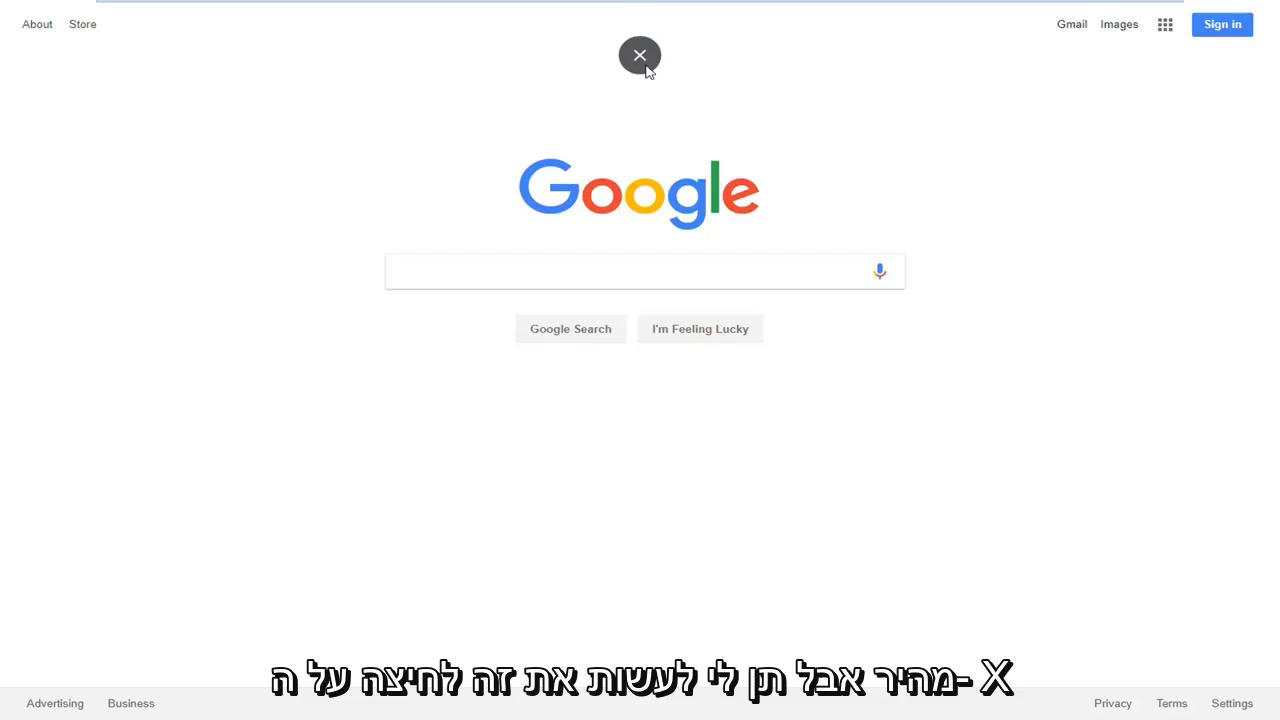
left_click(639, 55)
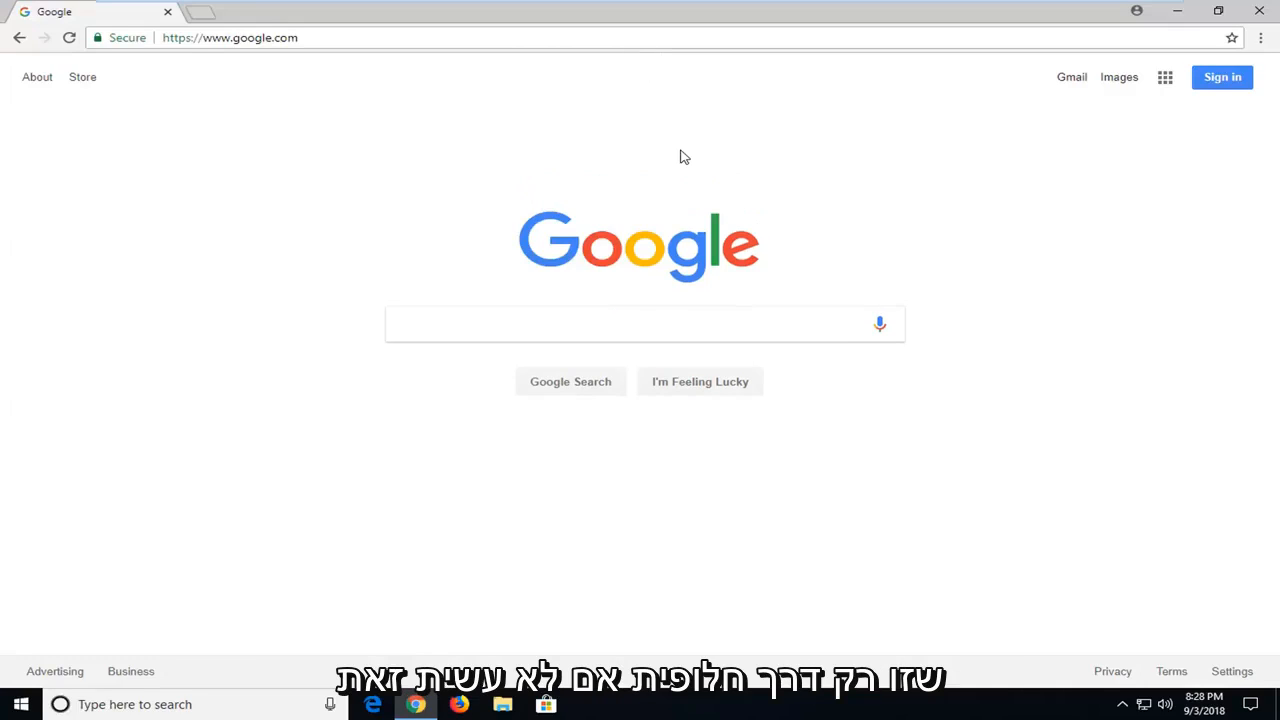